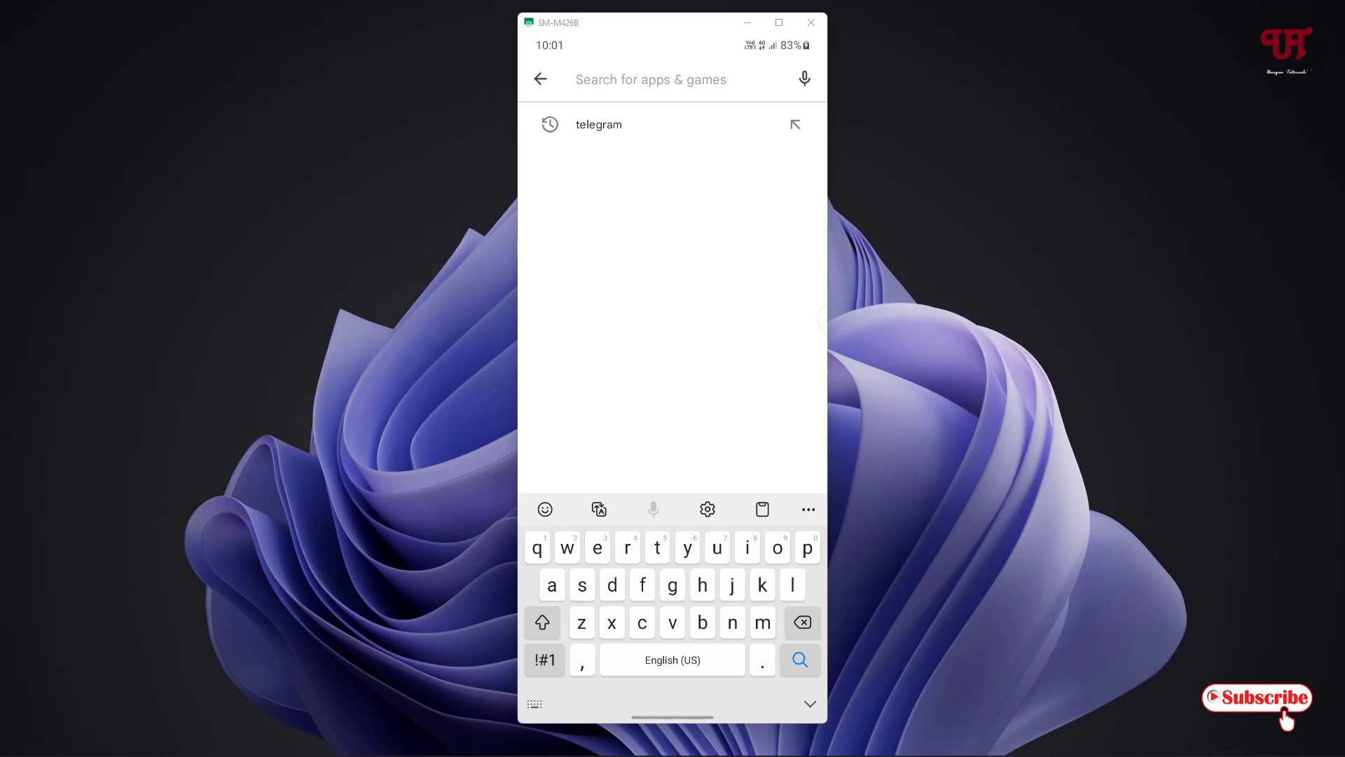
# - Pick the 'telegram' search suggestion to show Telegram's Play Store listing
pyautogui.click(597, 124)
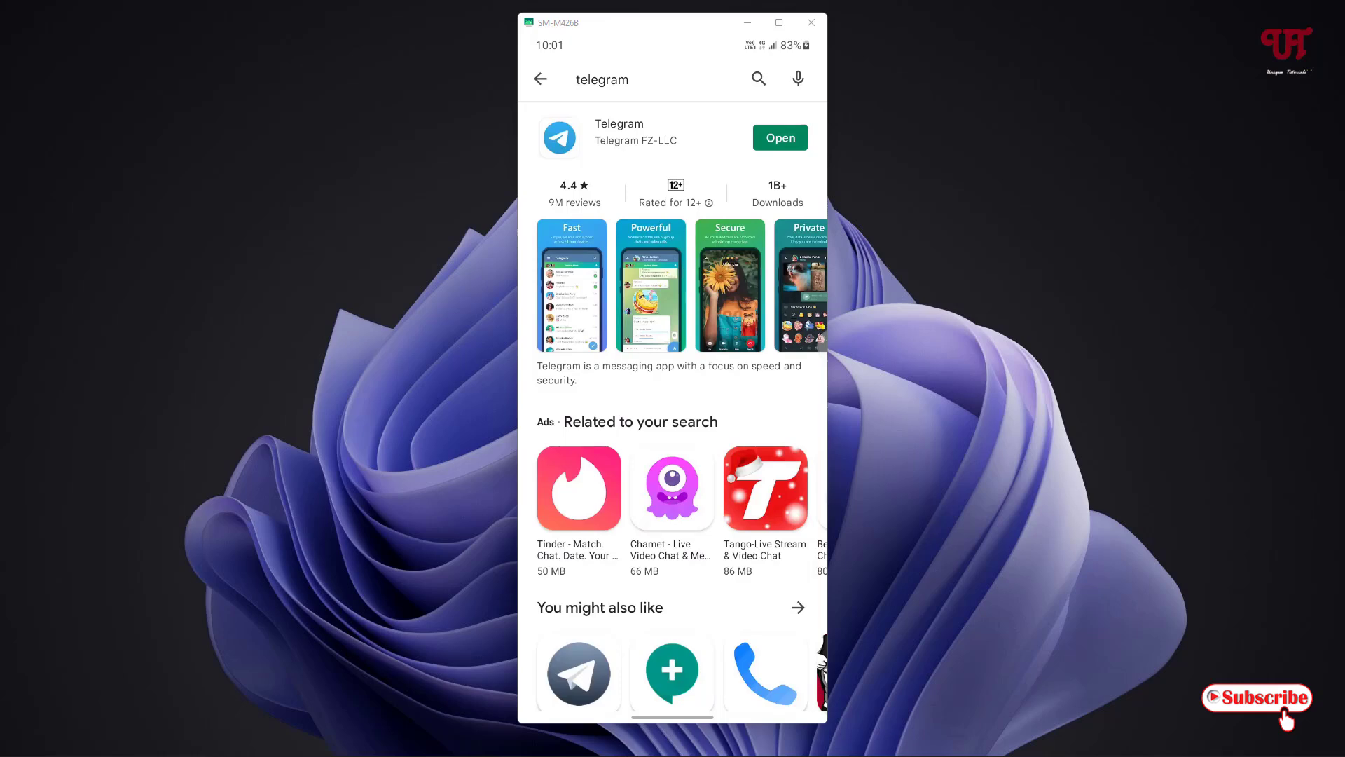
# - Launch Telegram and enter the UniqueTutorials - official channel chat
pyautogui.click(778, 138)
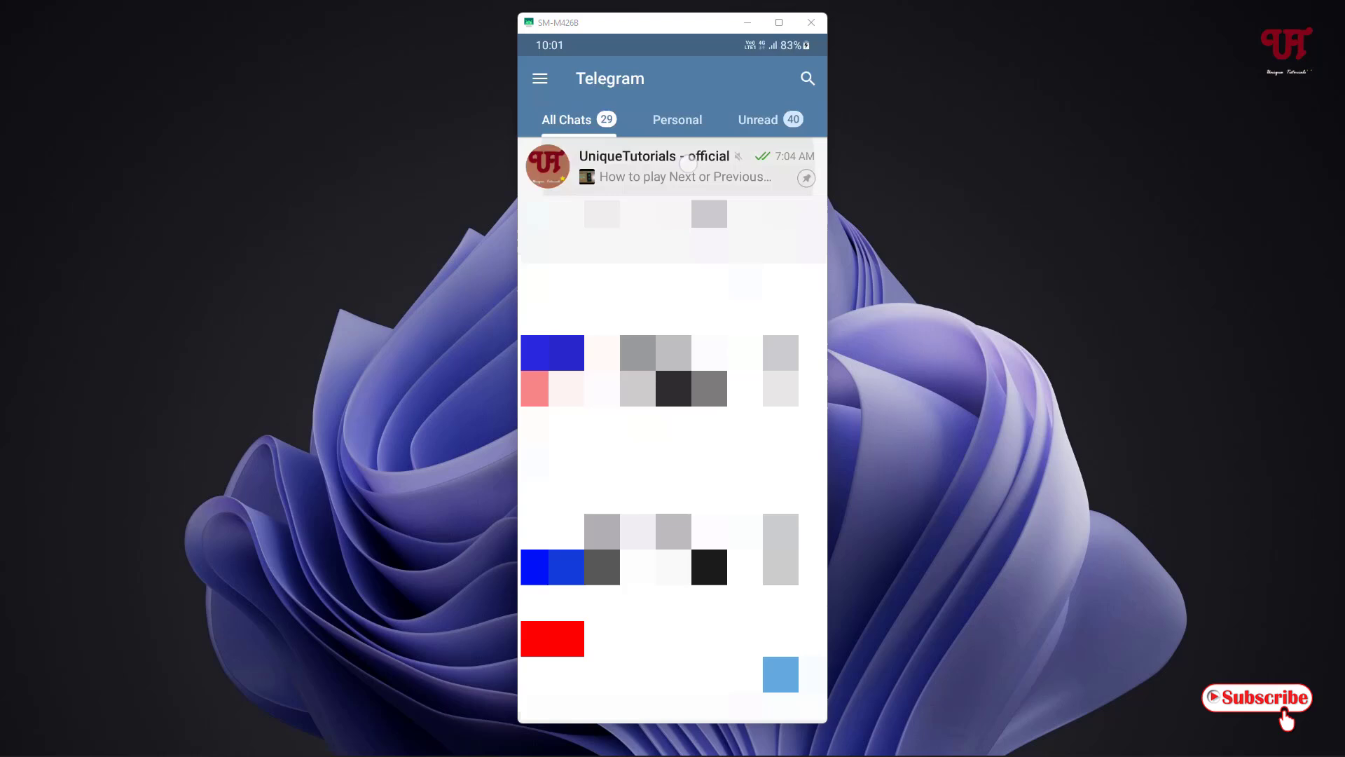
pyautogui.click(654, 165)
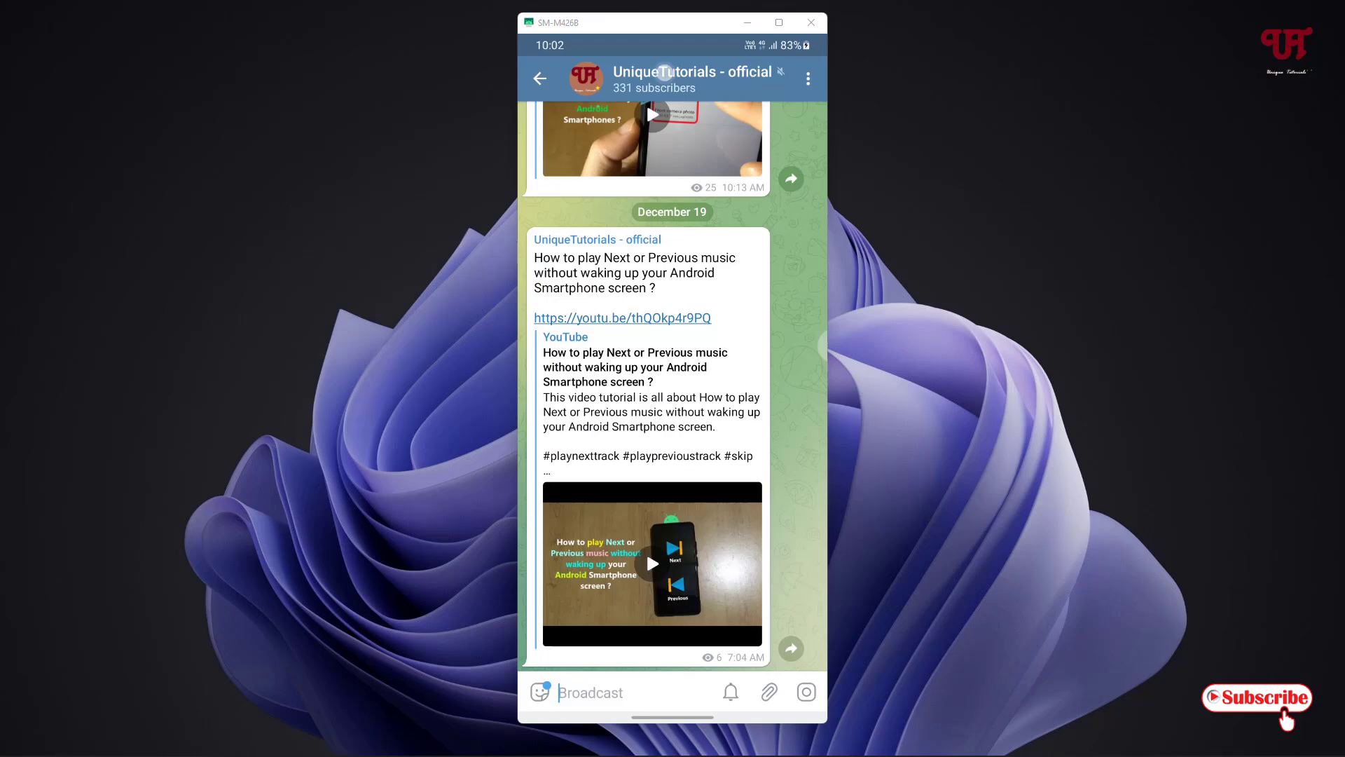
# - Go from the UniqueTutorials channel's info page into its Edit screen
pyautogui.click(692, 78)
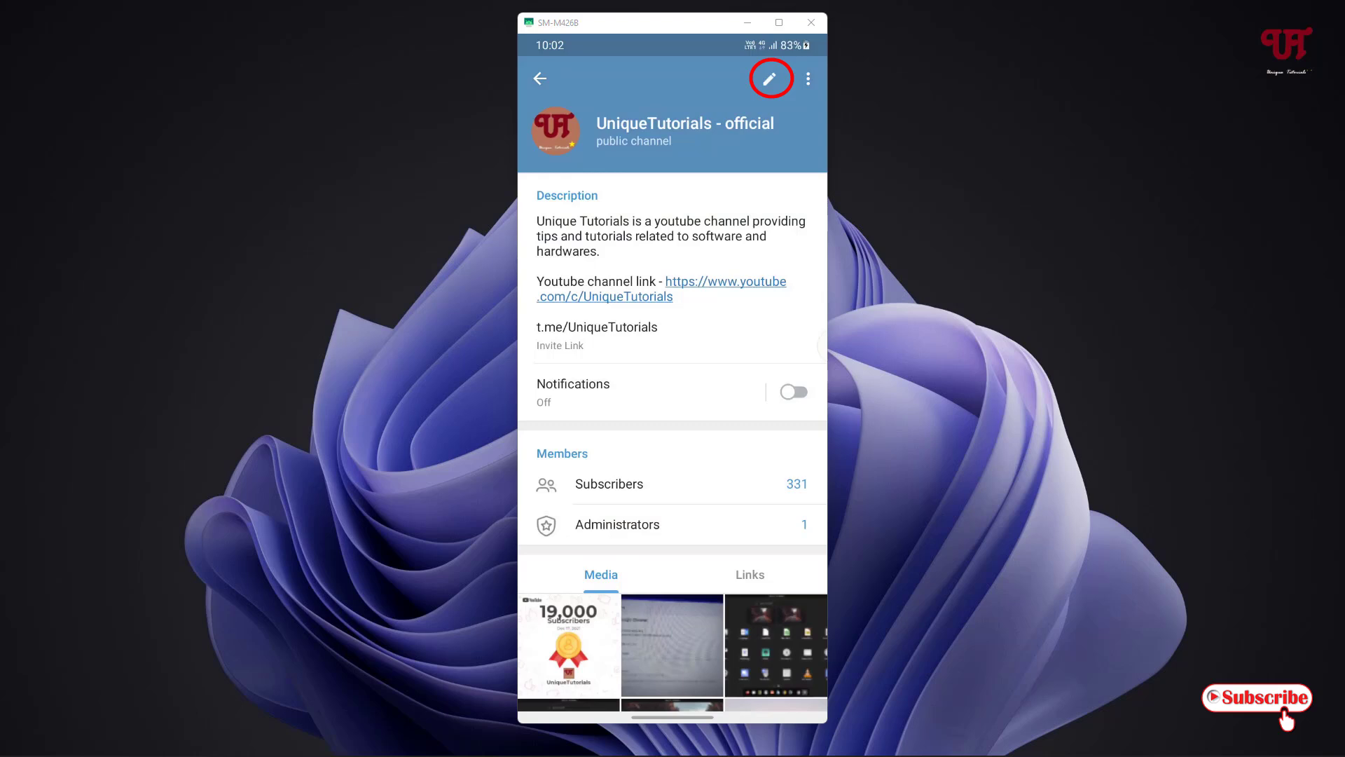
pyautogui.click(770, 77)
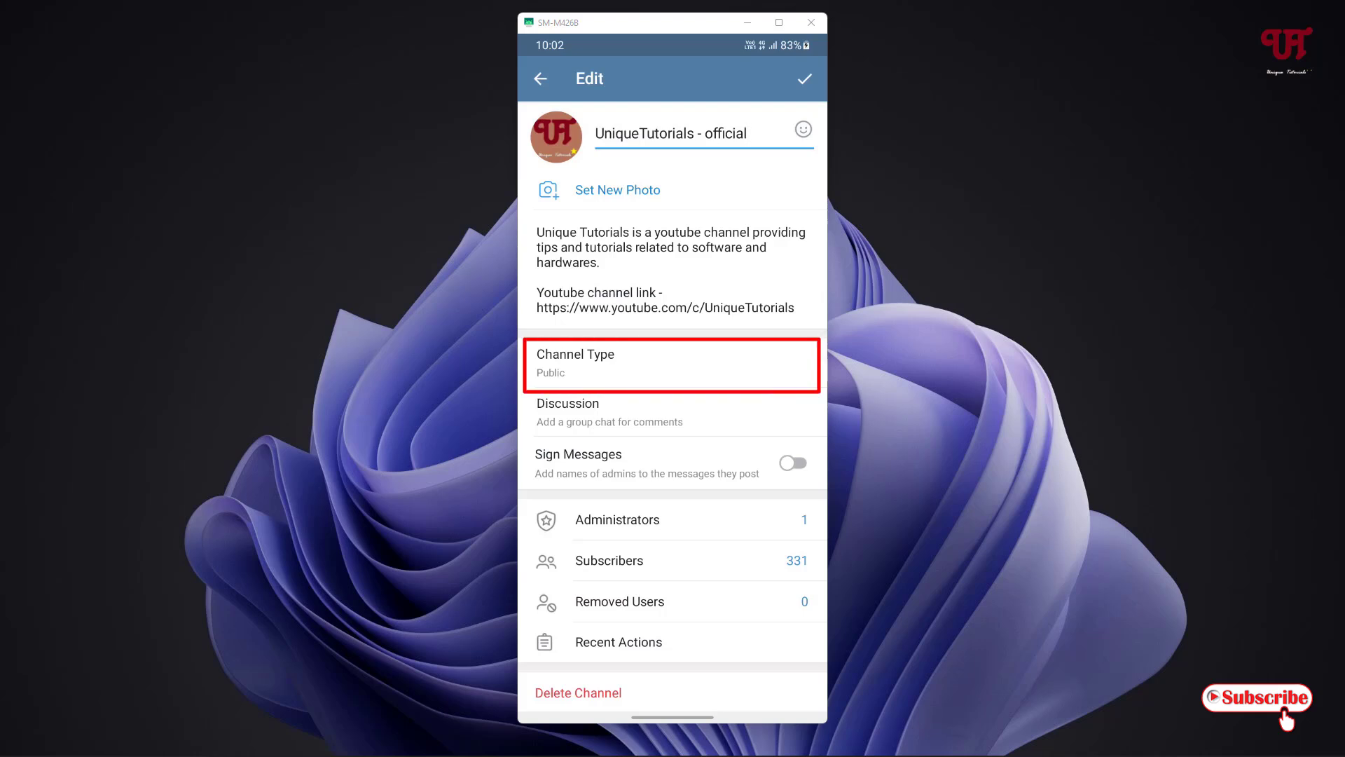
# - Under Channel Type, enable Restrict saving content for the UniqueTutorials channel
pyautogui.click(672, 363)
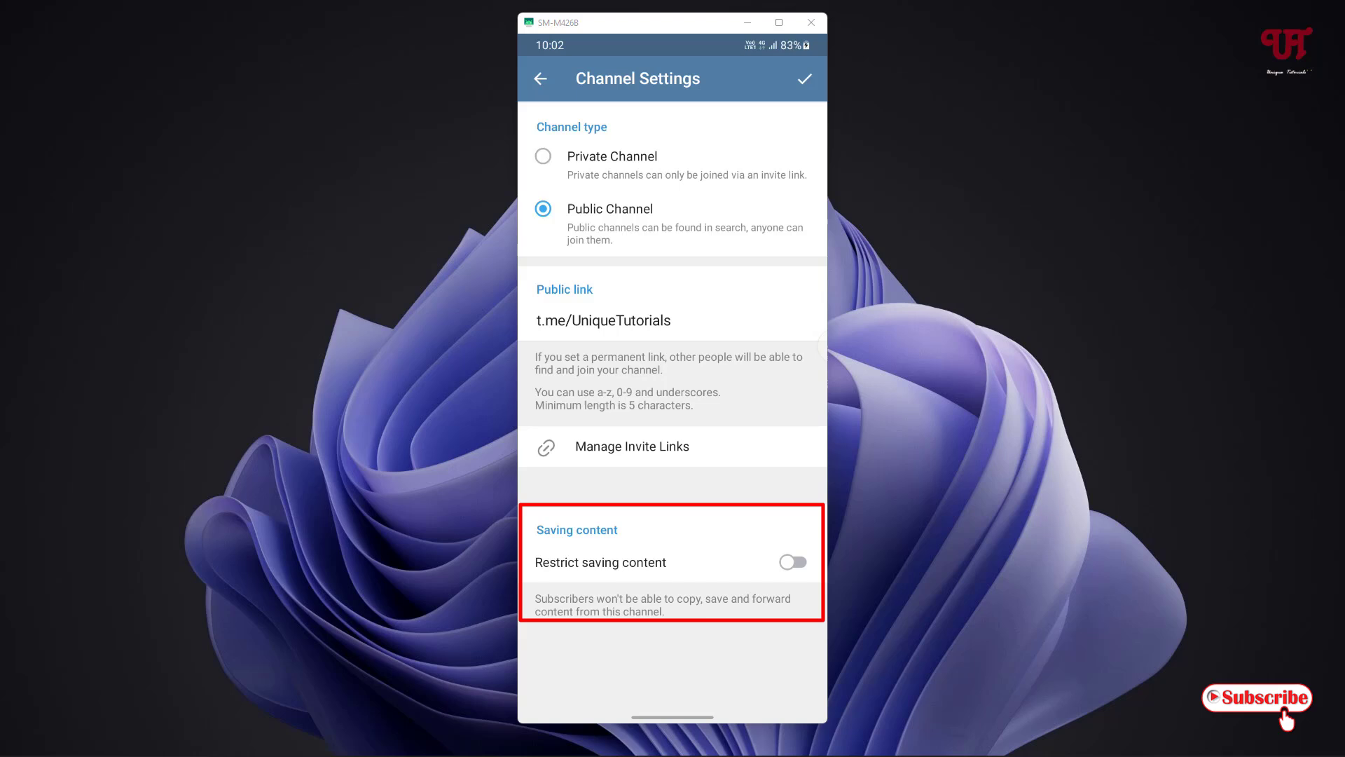
pyautogui.click(791, 562)
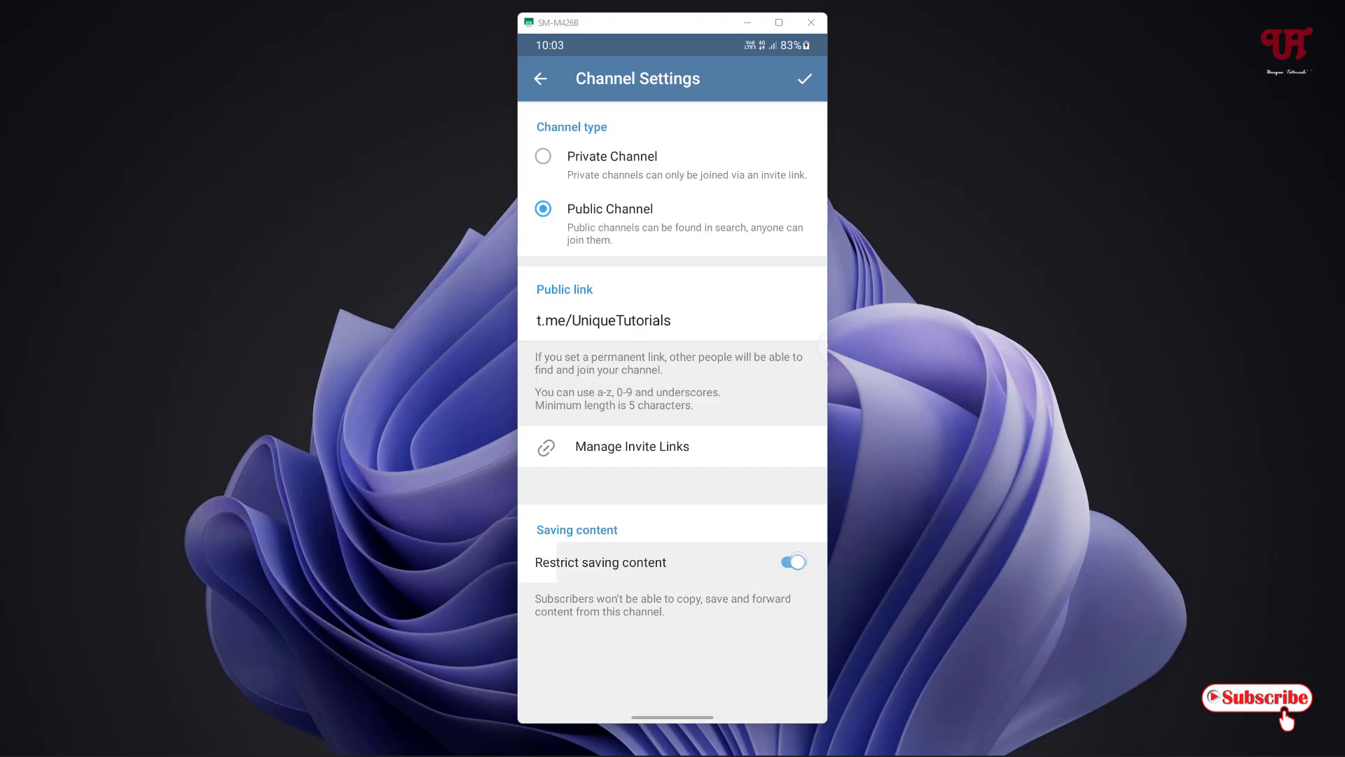
# - Disable Restrict saving content again and go back to the channel chat
pyautogui.click(791, 562)
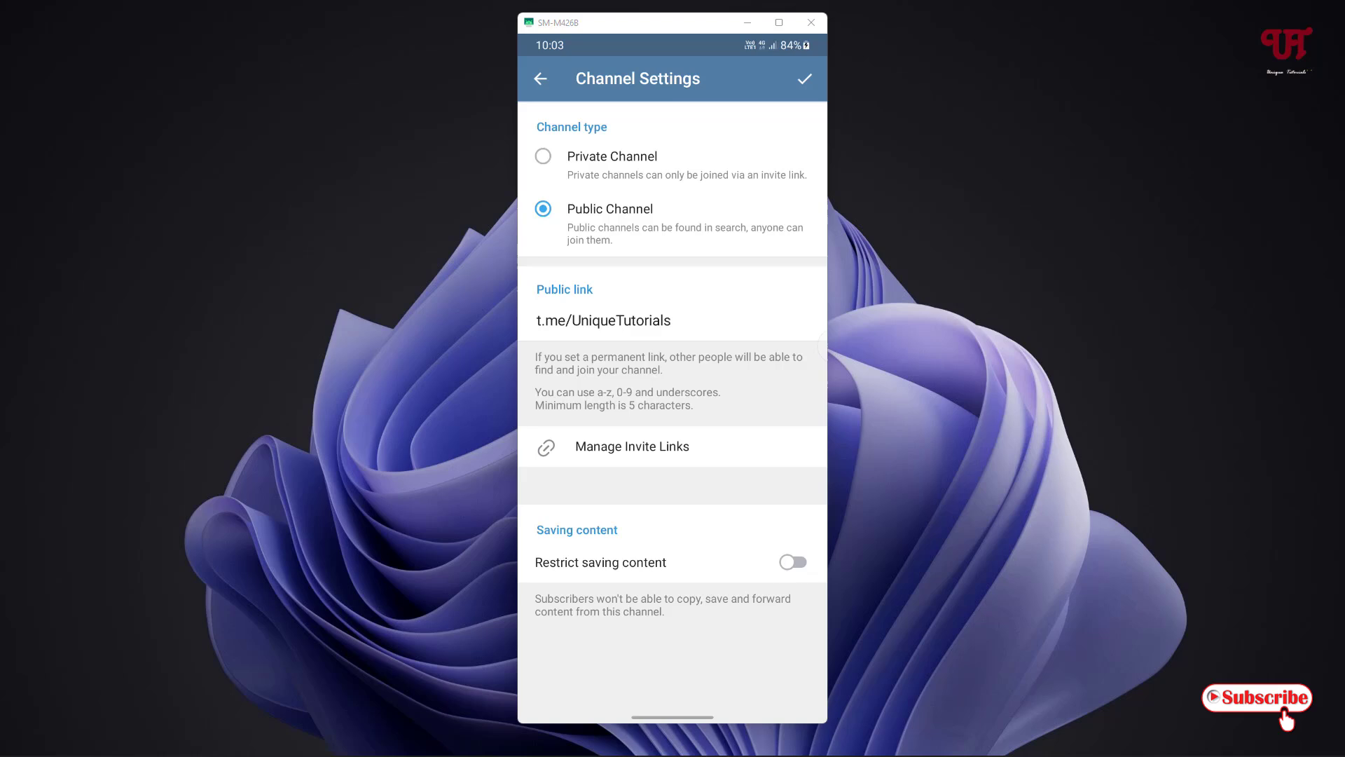
pyautogui.click(540, 78)
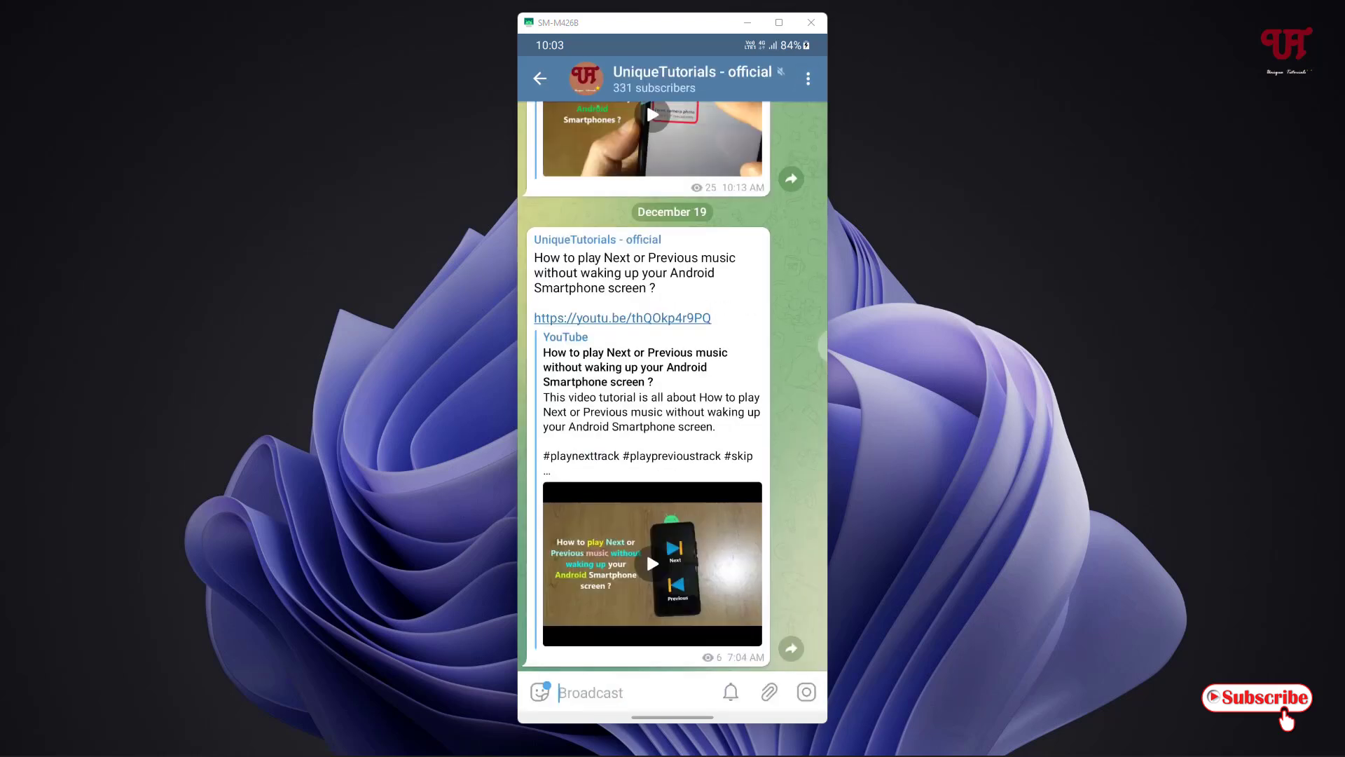